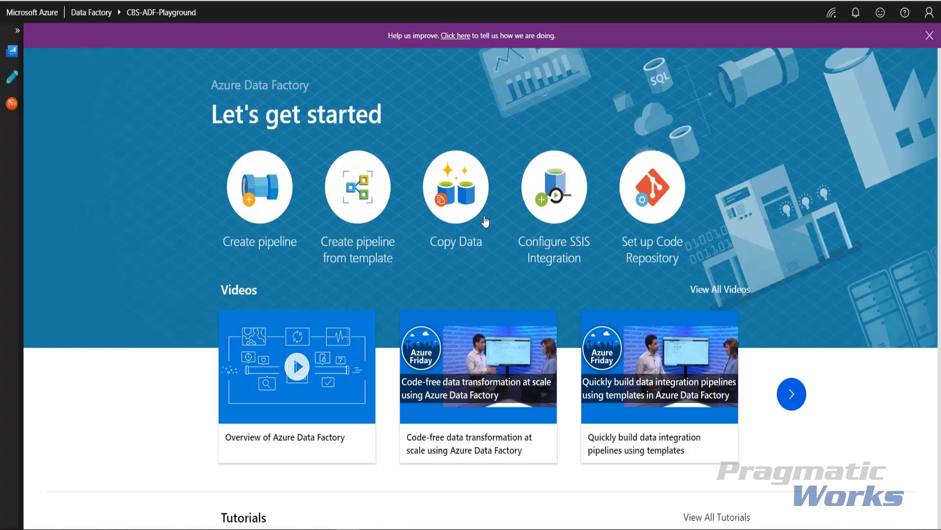
pyautogui.moveTo(660, 224)
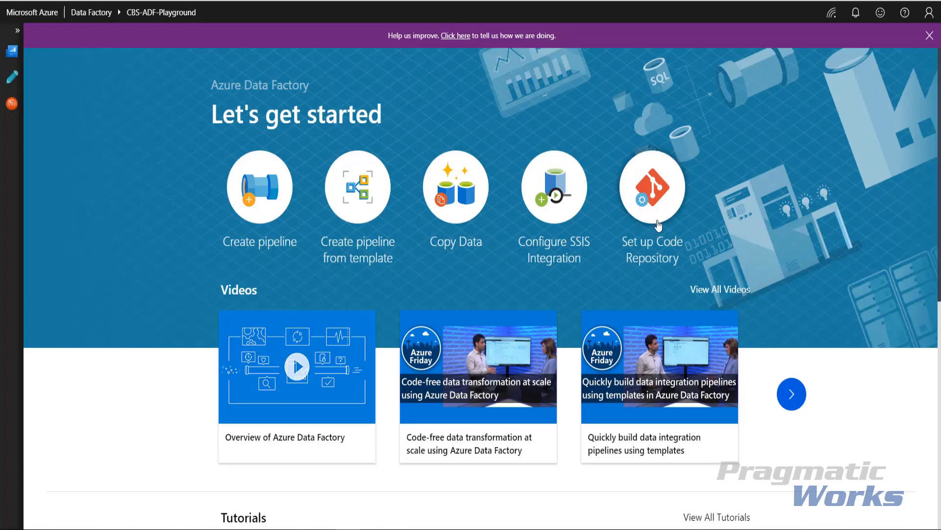
pyautogui.moveTo(621, 257)
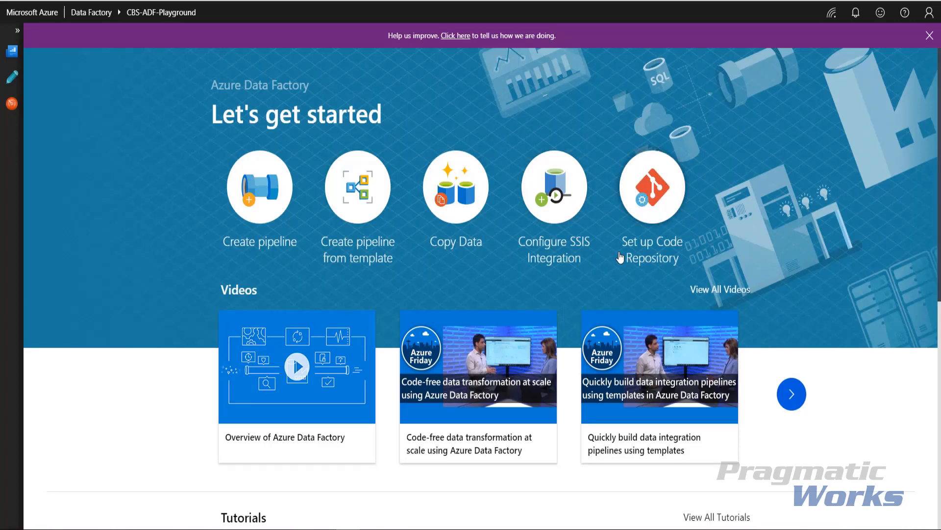
pyautogui.moveTo(30, 146)
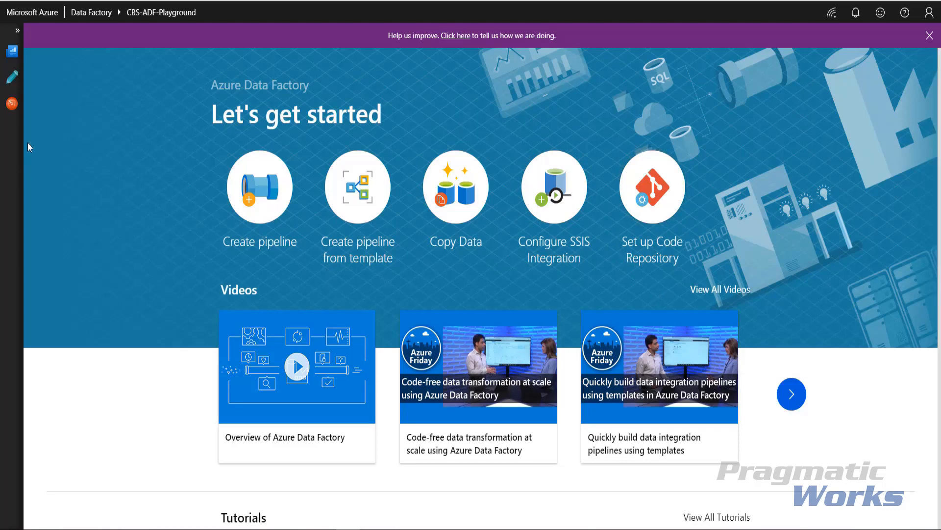
# Step: From the Author view, open Set up Code Repository for the CBS-ADF-Playground factory
pyautogui.click(12, 77)
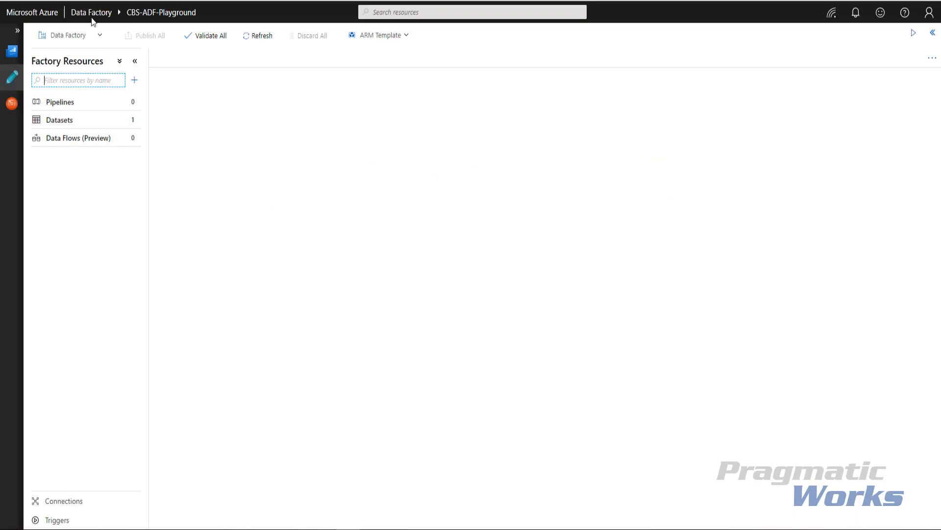
pyautogui.click(68, 35)
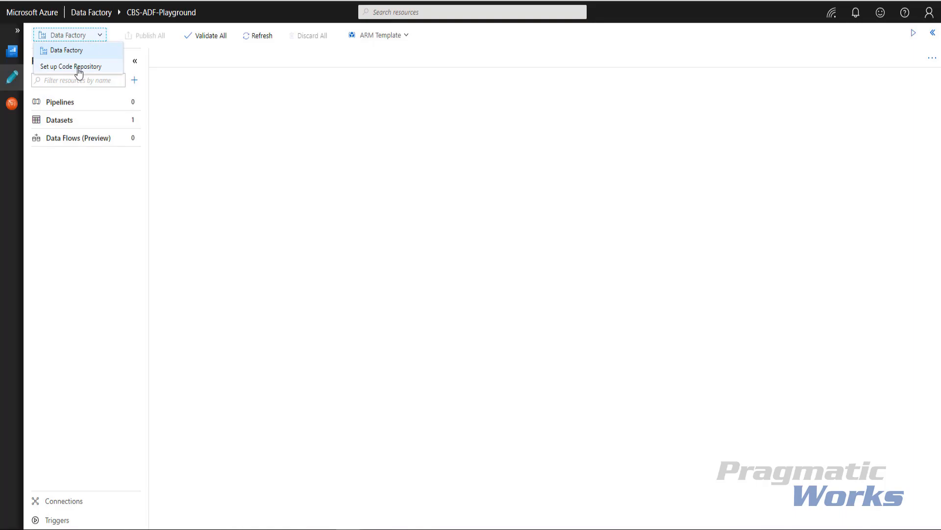
pyautogui.click(72, 66)
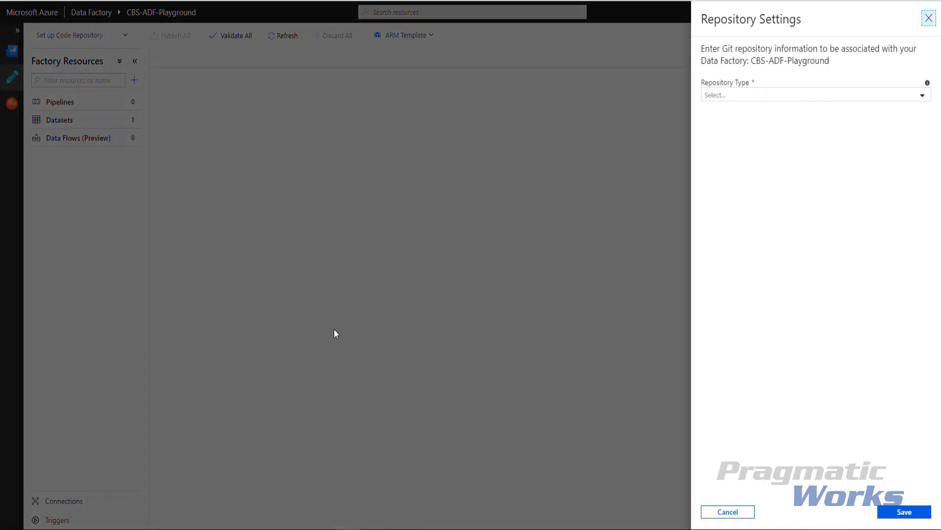
pyautogui.moveTo(469, 298)
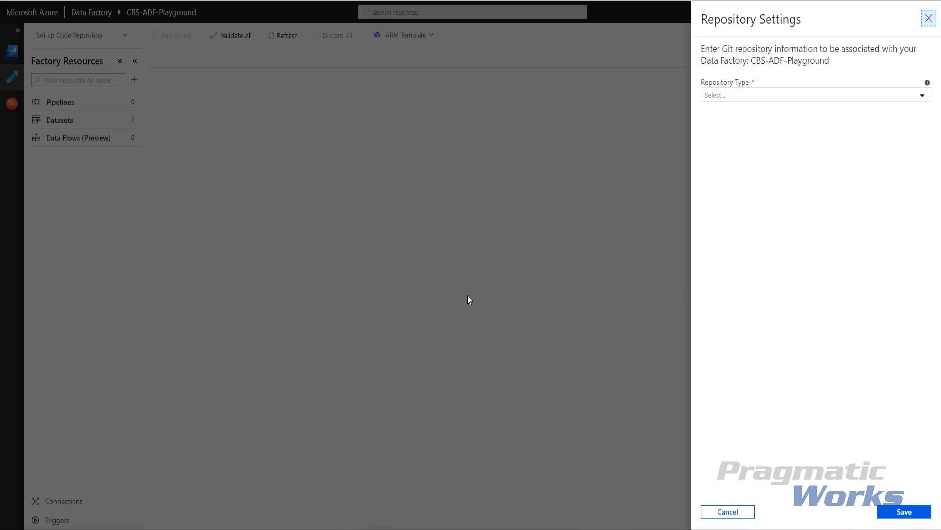
pyautogui.moveTo(461, 302)
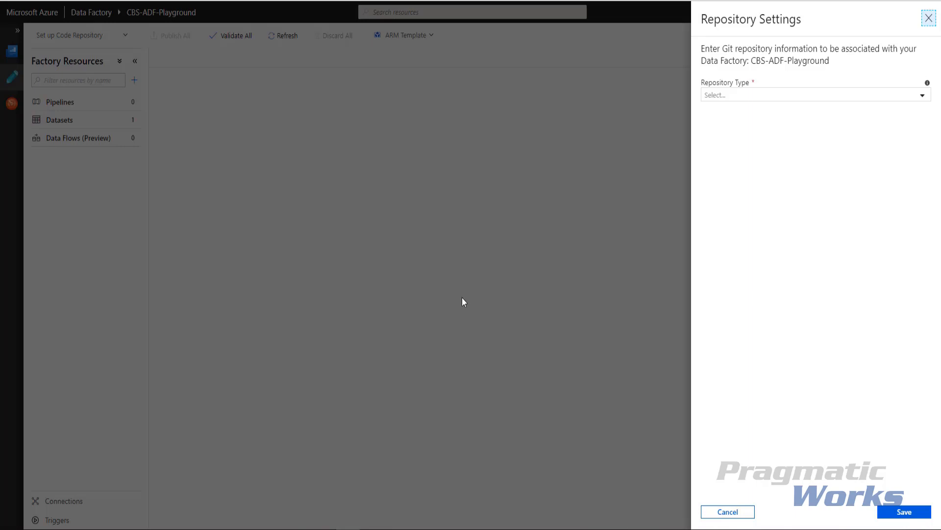
# Step: Link GitHub account cseferlis, repo adf, Playground collaboration branch, importing resources into existing Playground branch
pyautogui.click(814, 95)
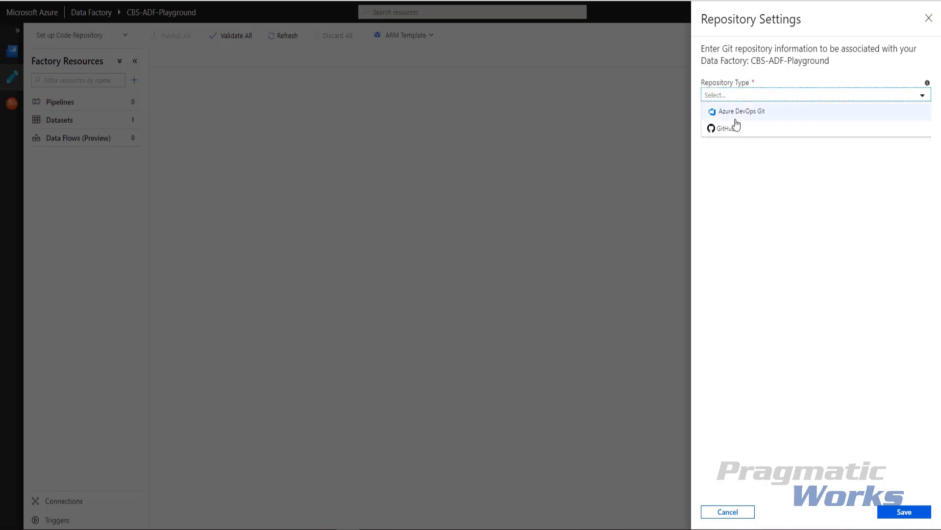
pyautogui.click(727, 127)
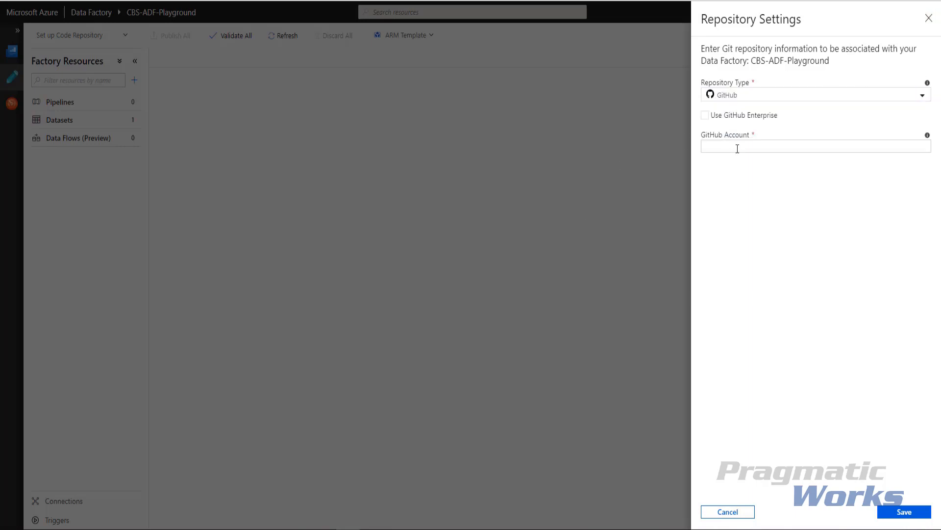
pyautogui.write('cseferlis')
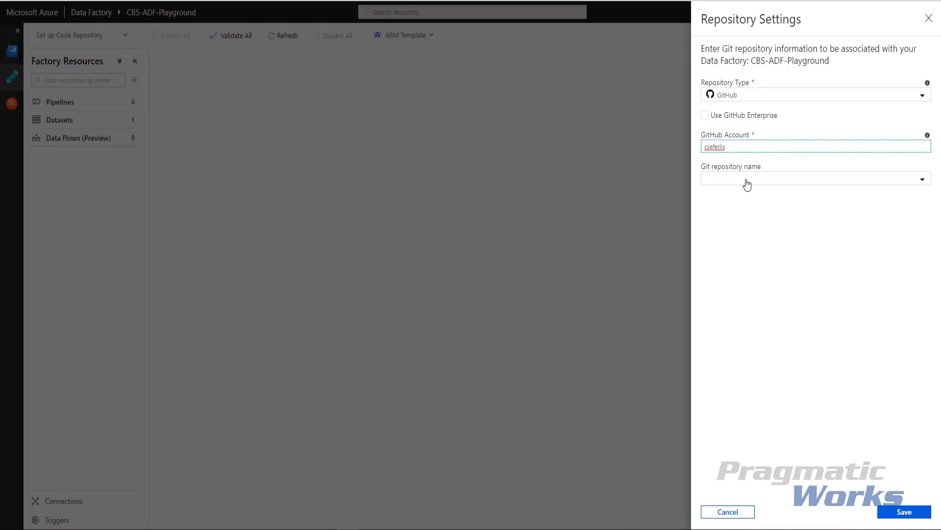
pyautogui.click(816, 179)
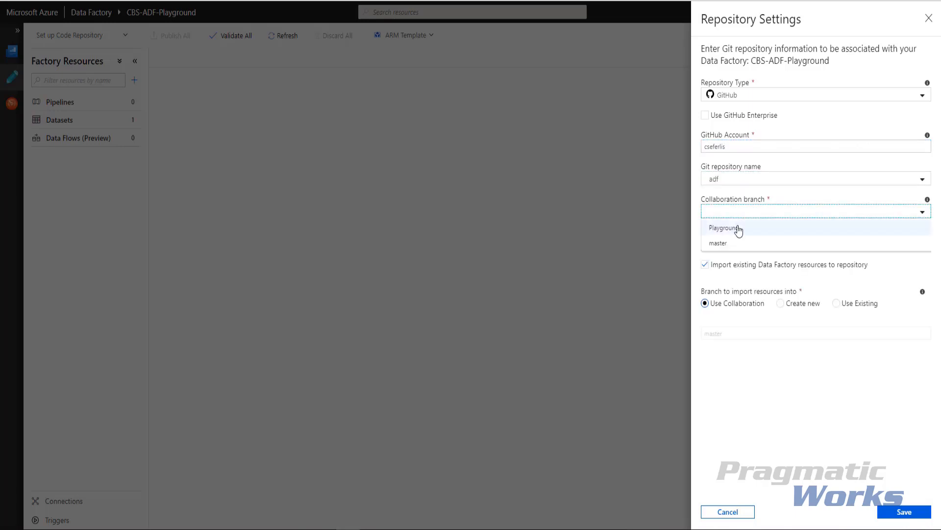
pyautogui.click(722, 227)
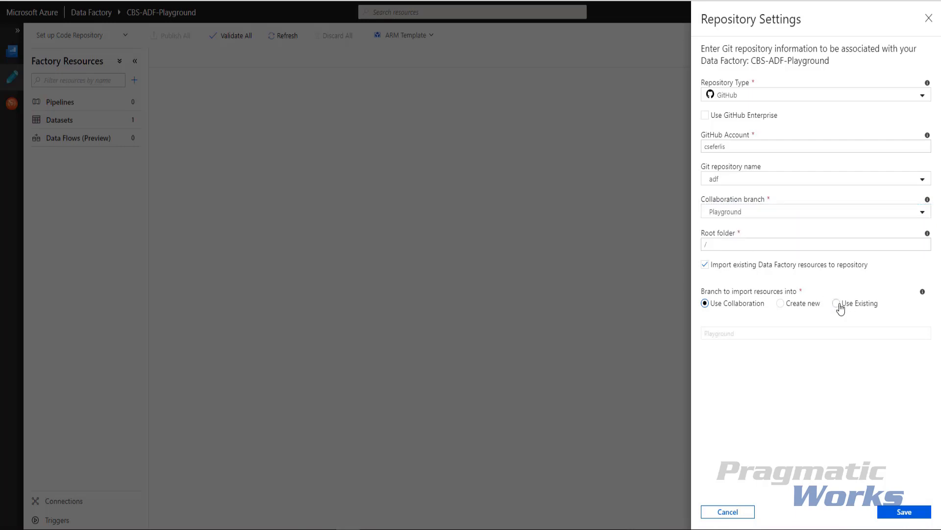
pyautogui.click(840, 303)
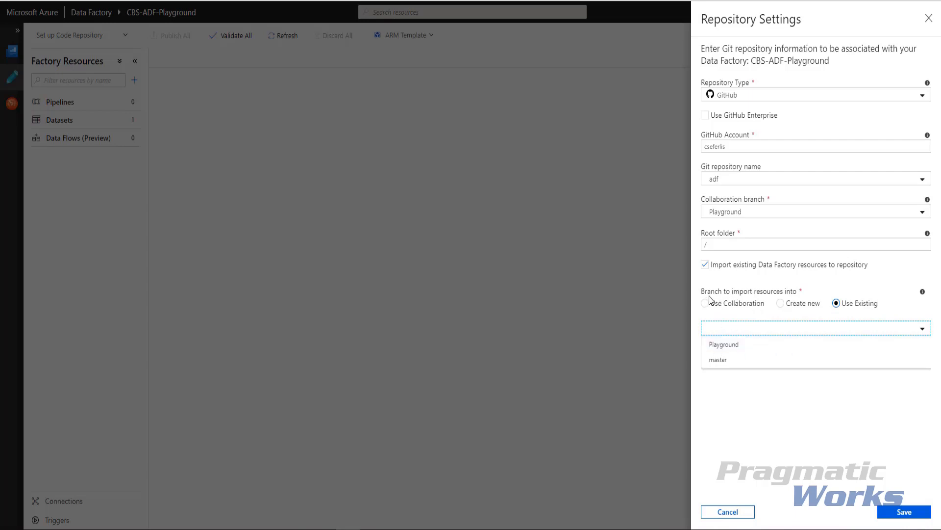
pyautogui.moveTo(739, 297)
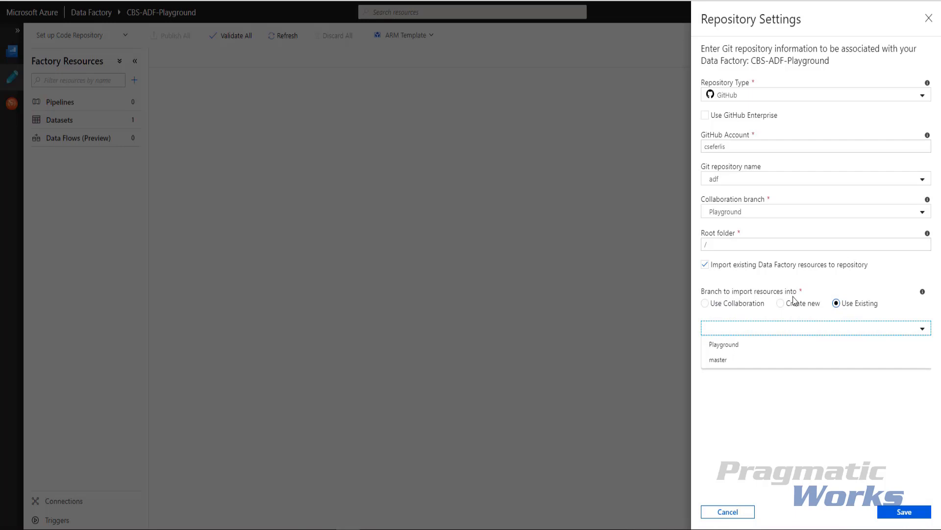
pyautogui.moveTo(863, 297)
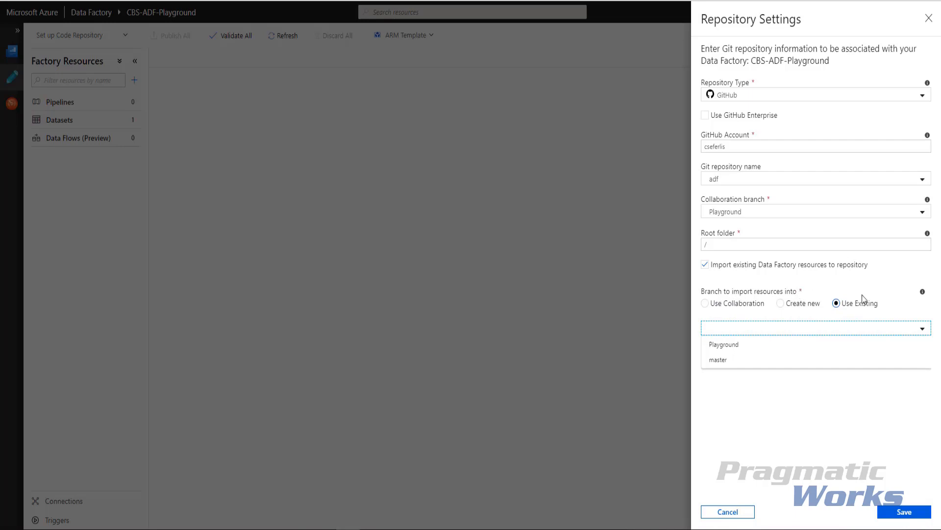
pyautogui.moveTo(769, 346)
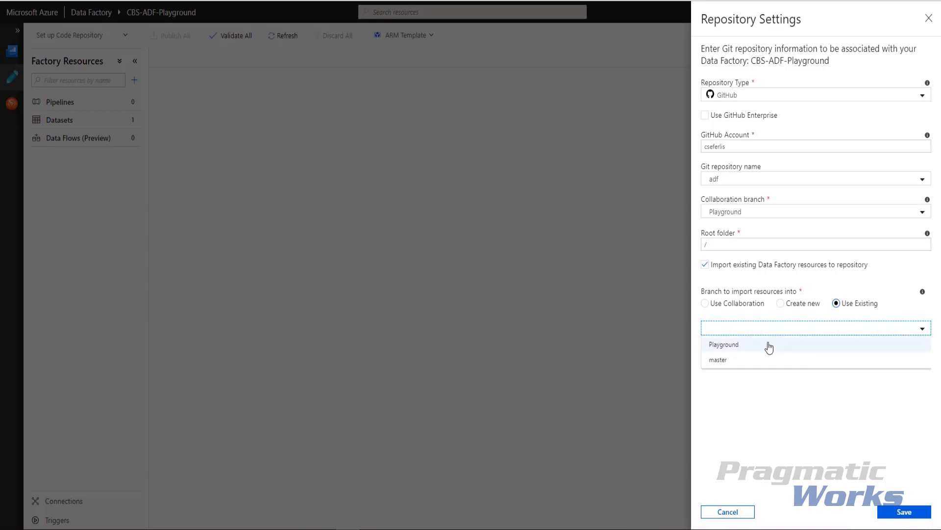
pyautogui.moveTo(755, 348)
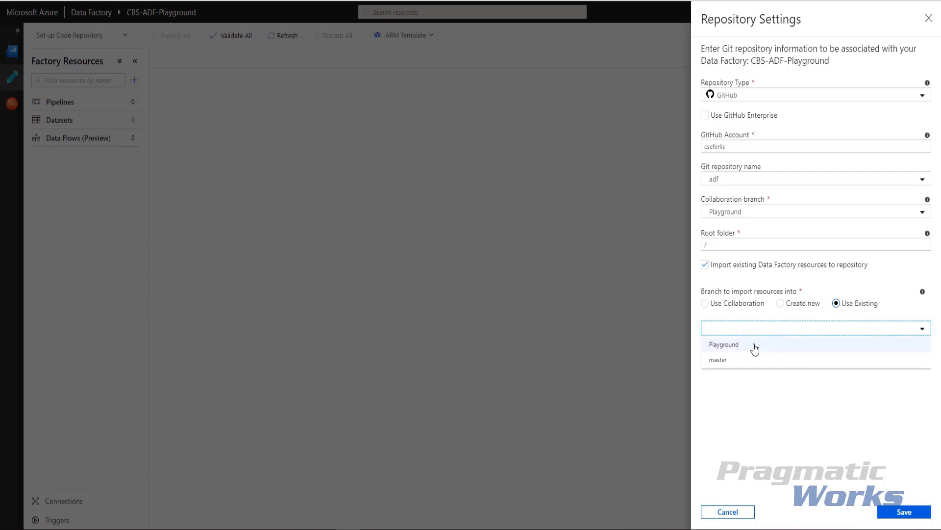
pyautogui.click(723, 344)
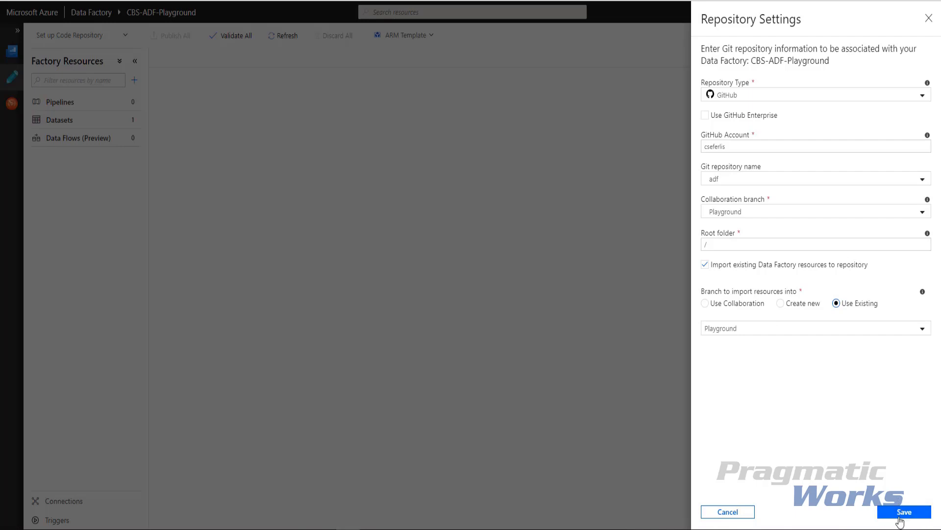
pyautogui.moveTo(85, 108)
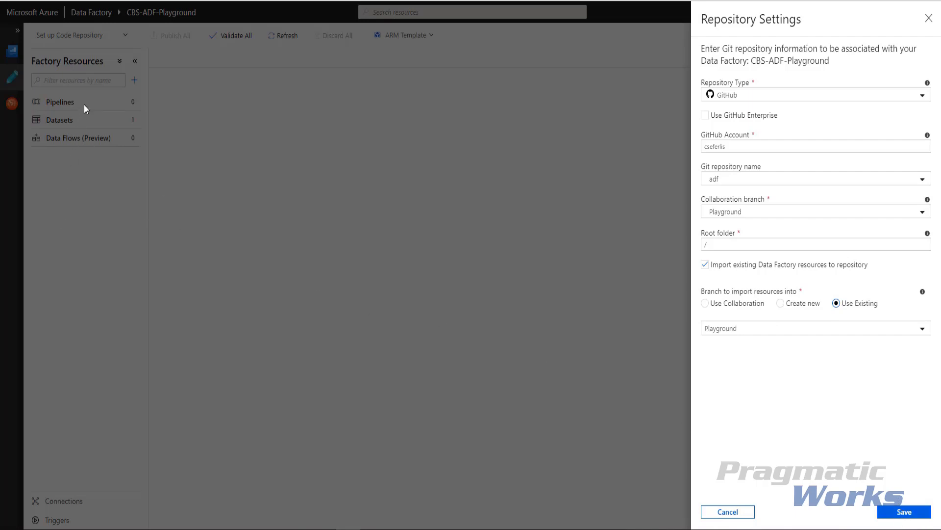
pyautogui.moveTo(80, 153)
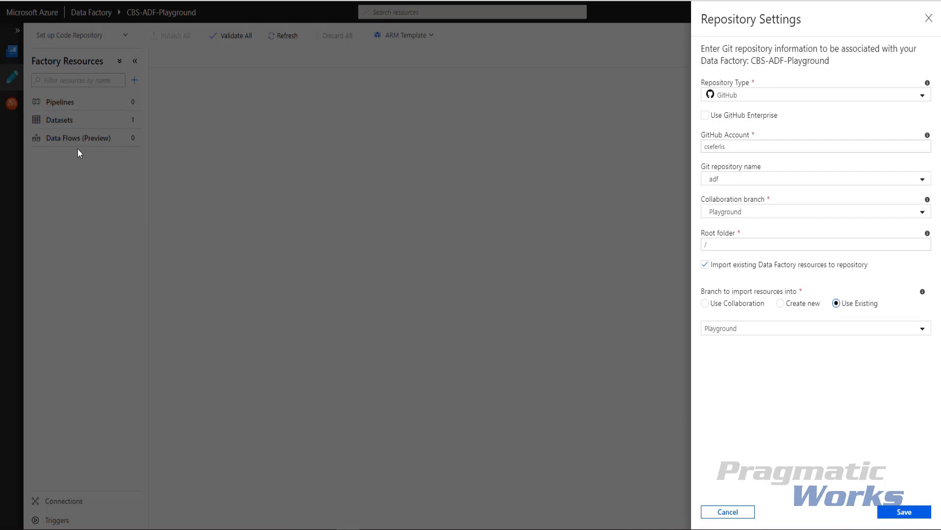
pyautogui.moveTo(614, 423)
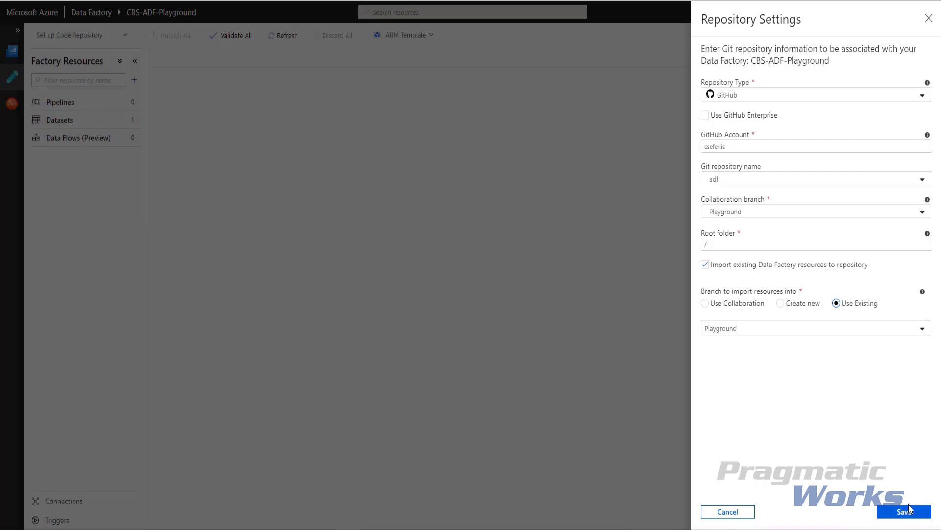
pyautogui.click(902, 511)
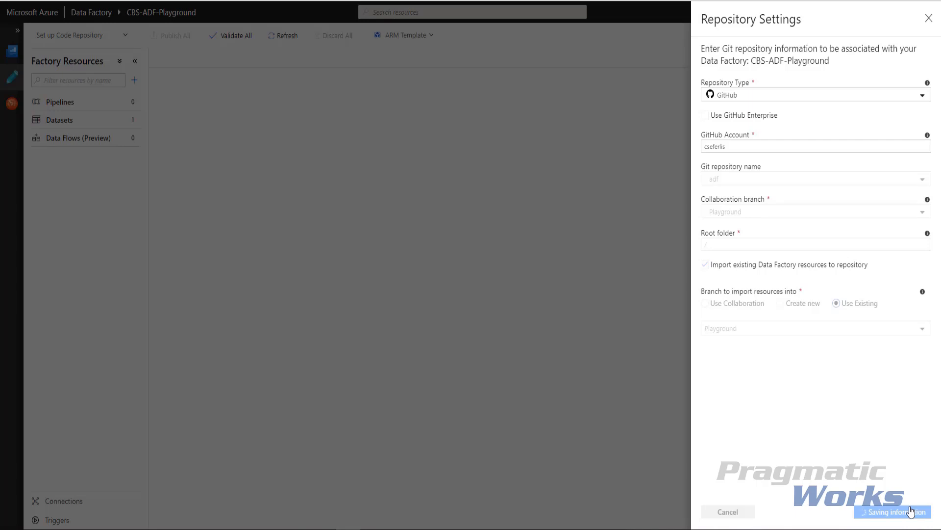
pyautogui.click(893, 512)
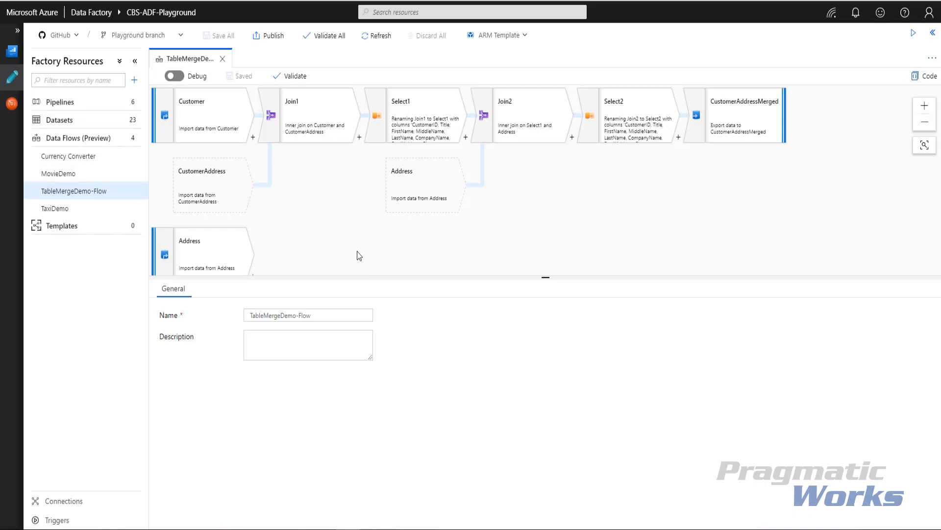
pyautogui.moveTo(343, 224)
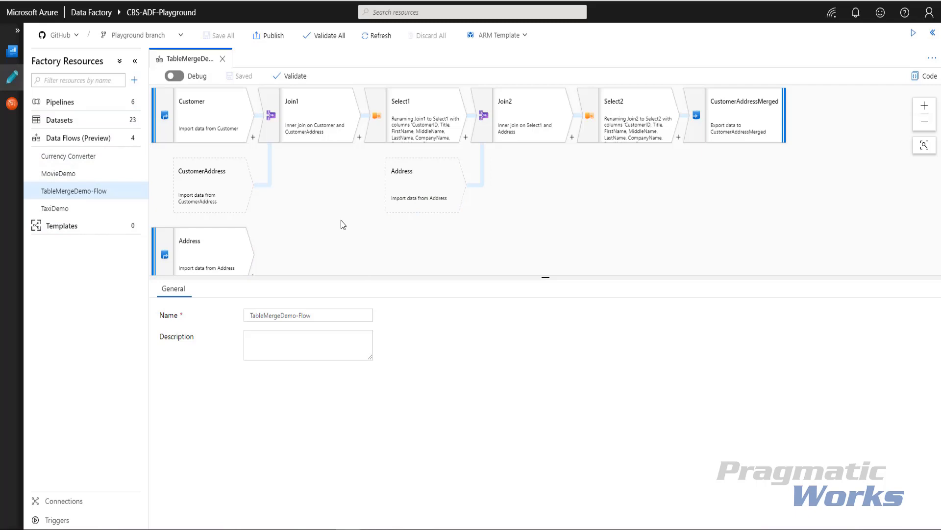
pyautogui.moveTo(280, 242)
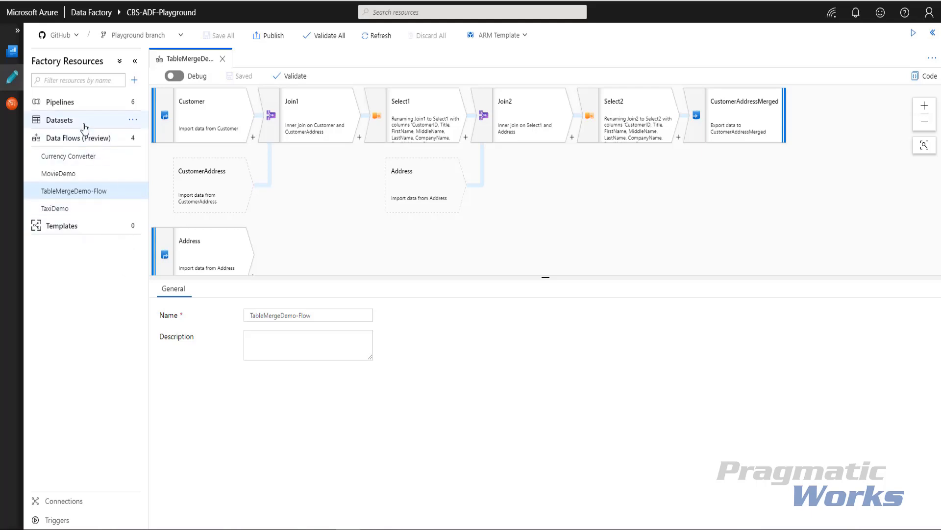
pyautogui.moveTo(88, 126)
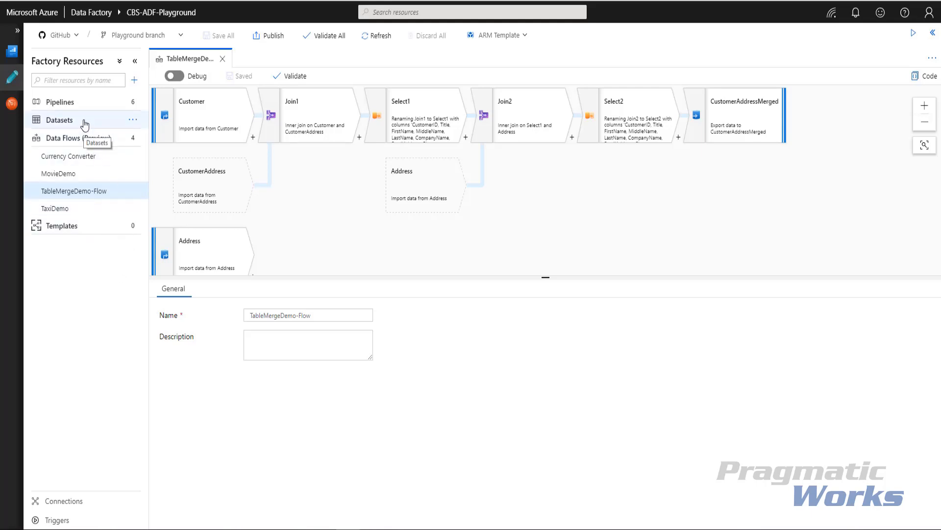
# Step: Add an Azure SQL dataset using AzureSqlDatabaseLnkSvc and table [SalesLT].[ProductCategory]
pyautogui.click(59, 120)
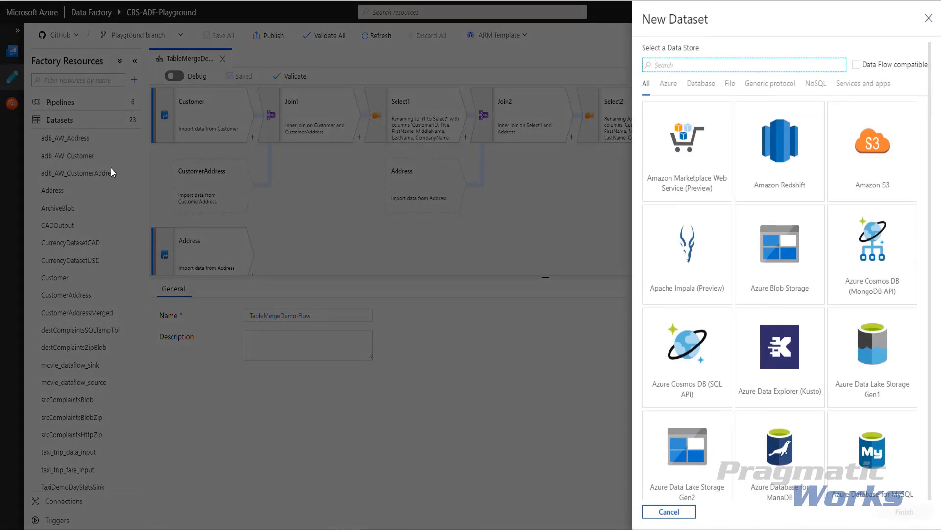
pyautogui.scroll(-3)
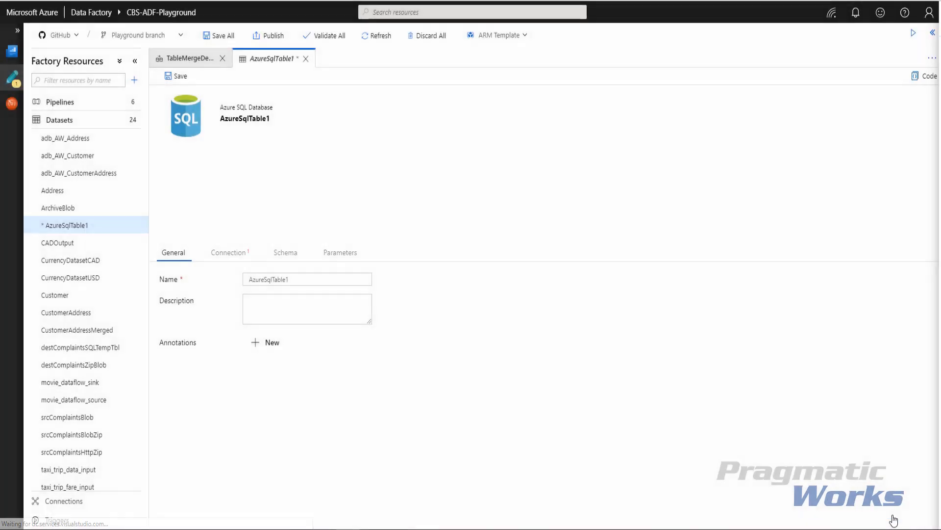
pyautogui.click(228, 253)
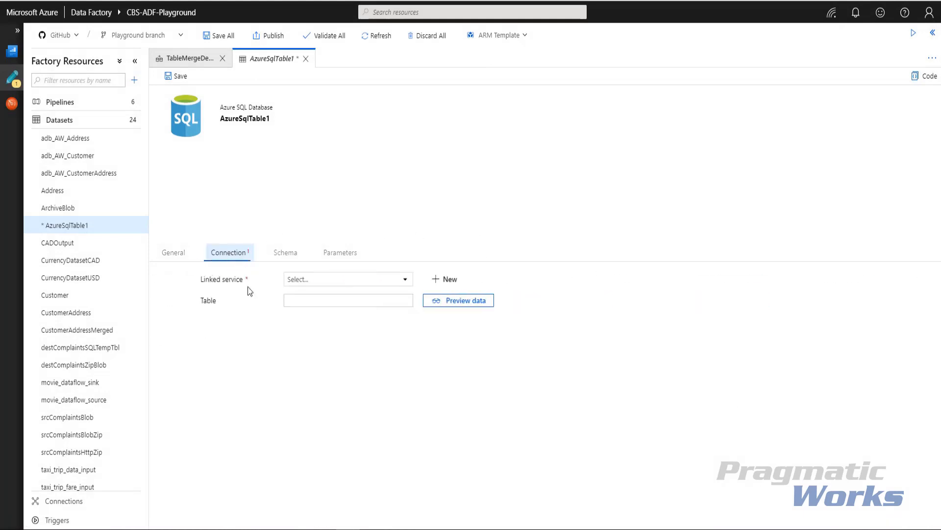
pyautogui.click(347, 279)
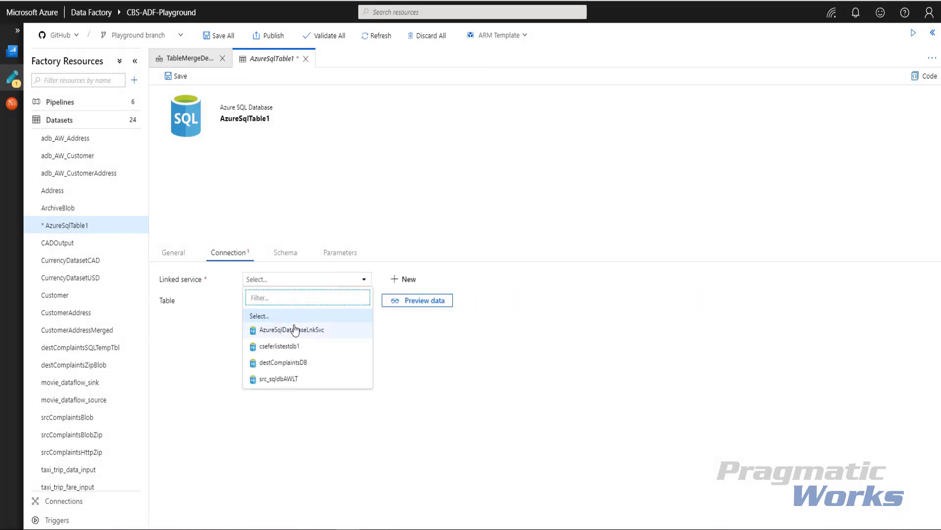
pyautogui.click(293, 329)
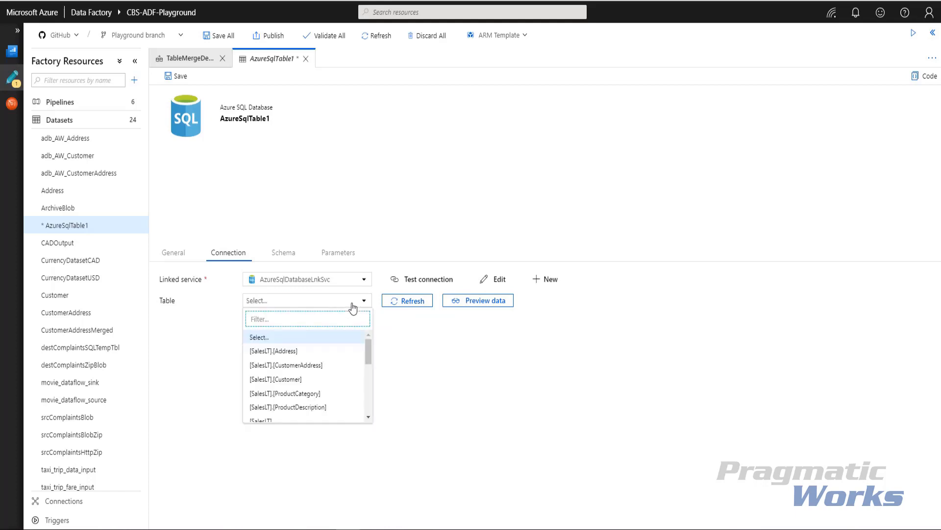
pyautogui.click(284, 393)
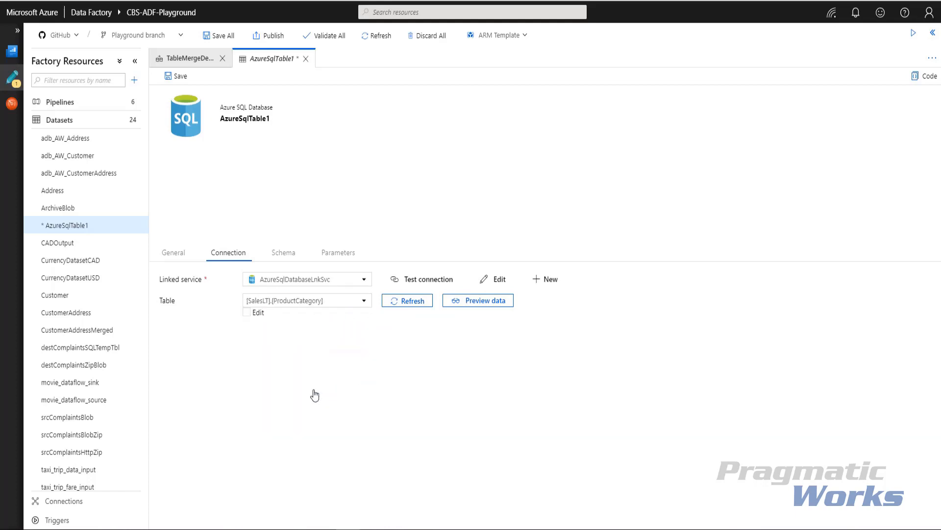
pyautogui.moveTo(371, 237)
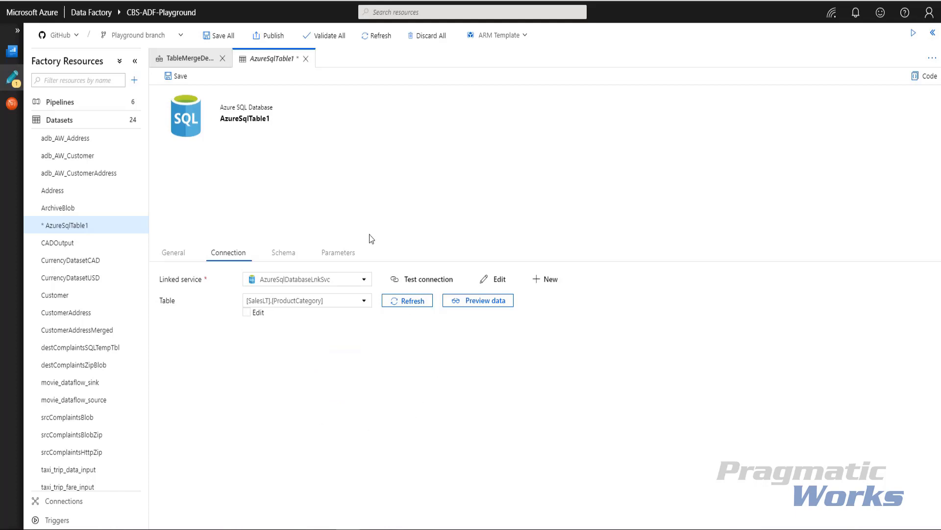
pyautogui.moveTo(238, 111)
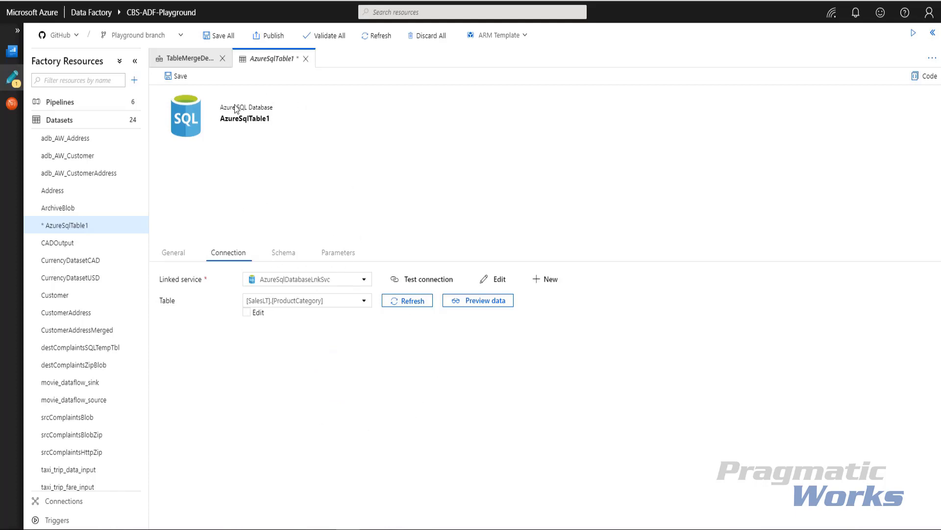
# Step: Save AzureSqlTable1 from its General tab and dismiss the saved confirmation
pyautogui.click(173, 253)
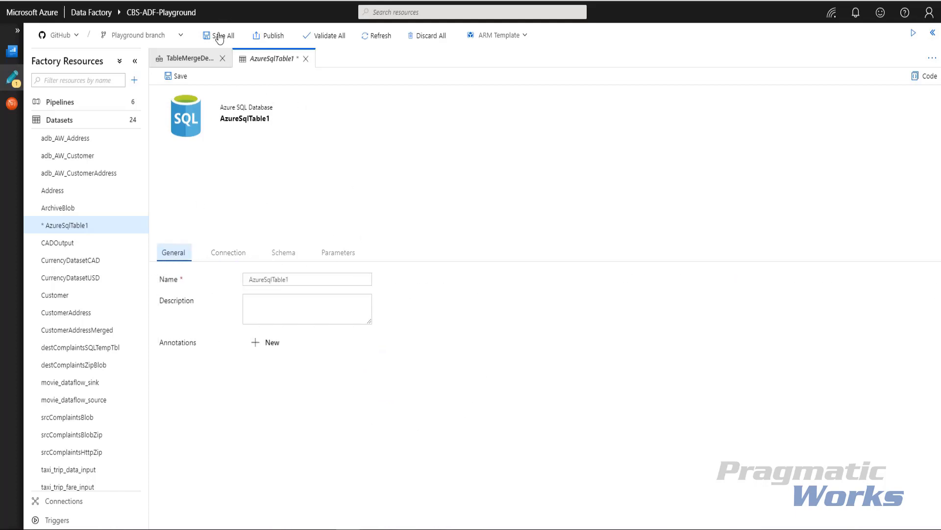
pyautogui.moveTo(269, 40)
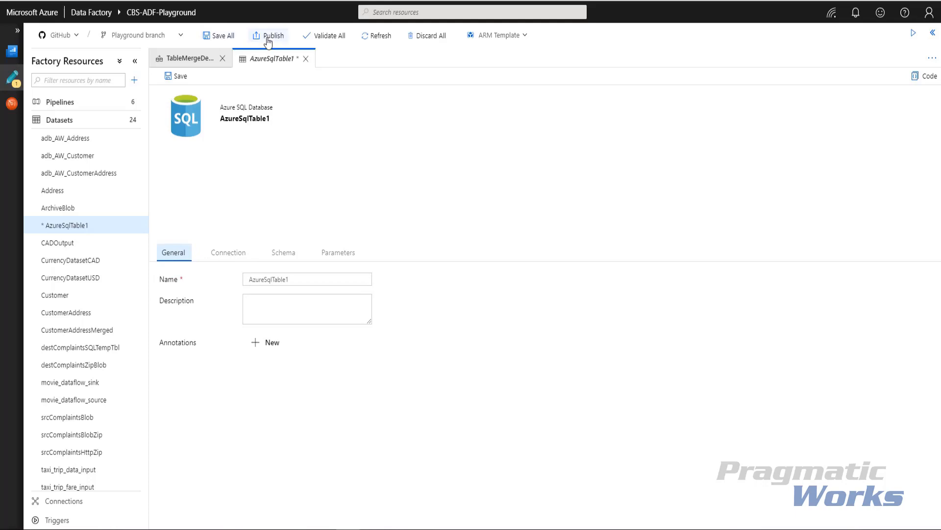
pyautogui.moveTo(182, 77)
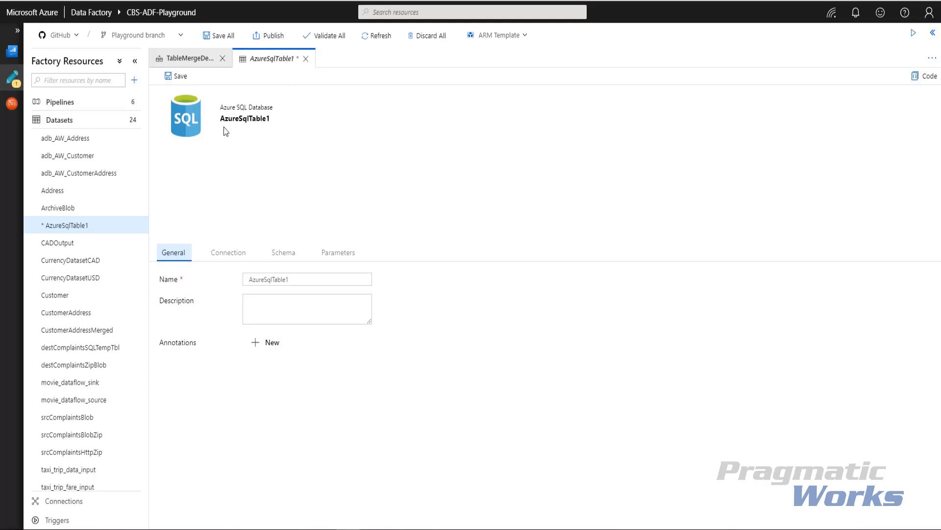
pyautogui.moveTo(203, 81)
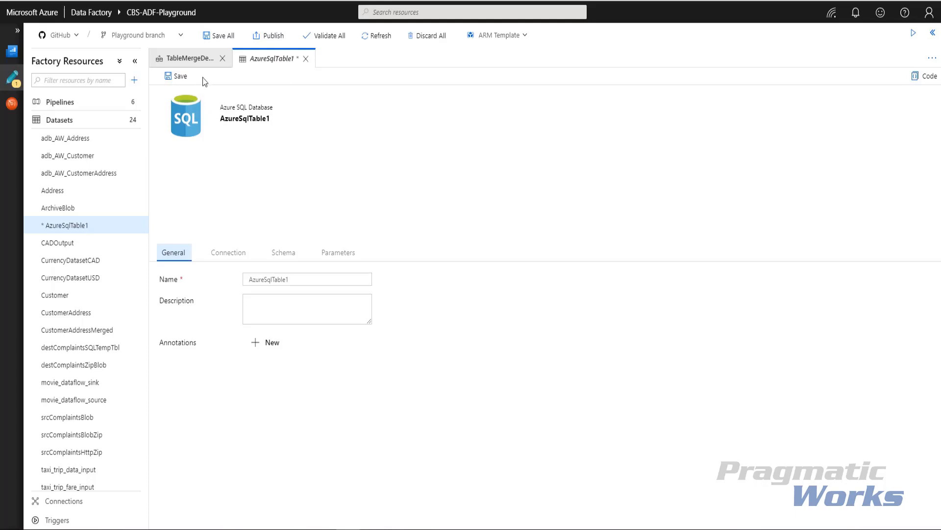
pyautogui.moveTo(349, 103)
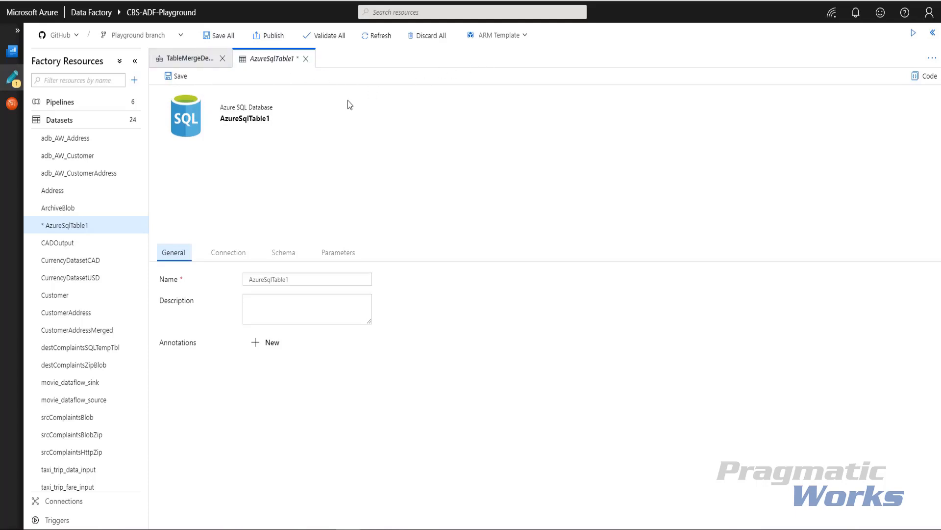
pyautogui.moveTo(286, 75)
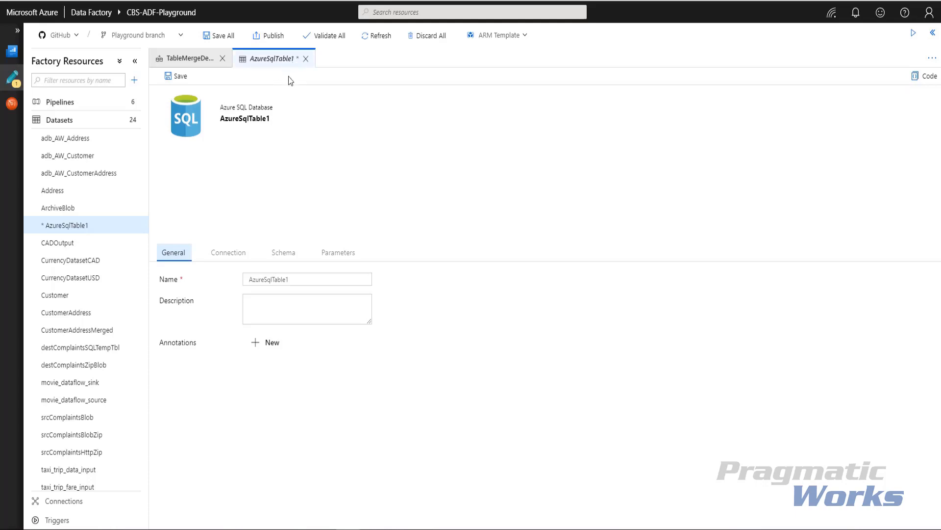
pyautogui.moveTo(286, 107)
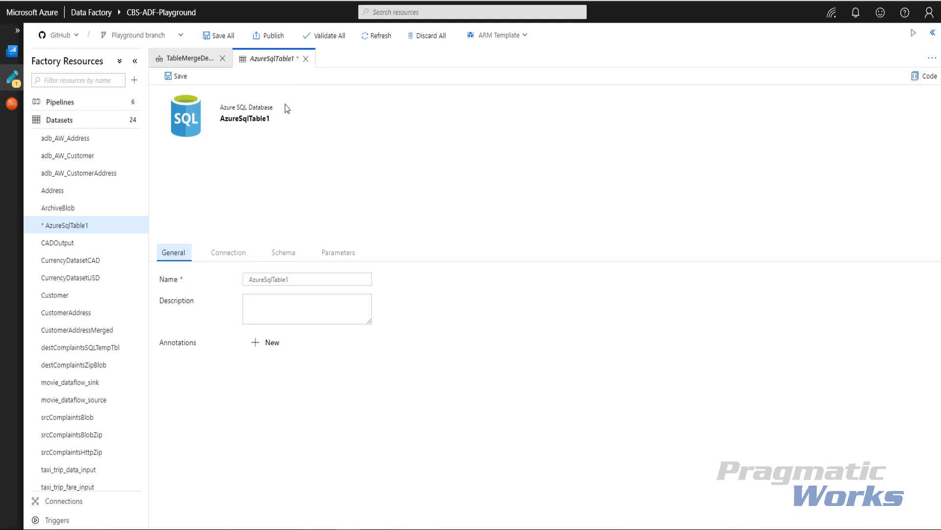
pyautogui.moveTo(249, 116)
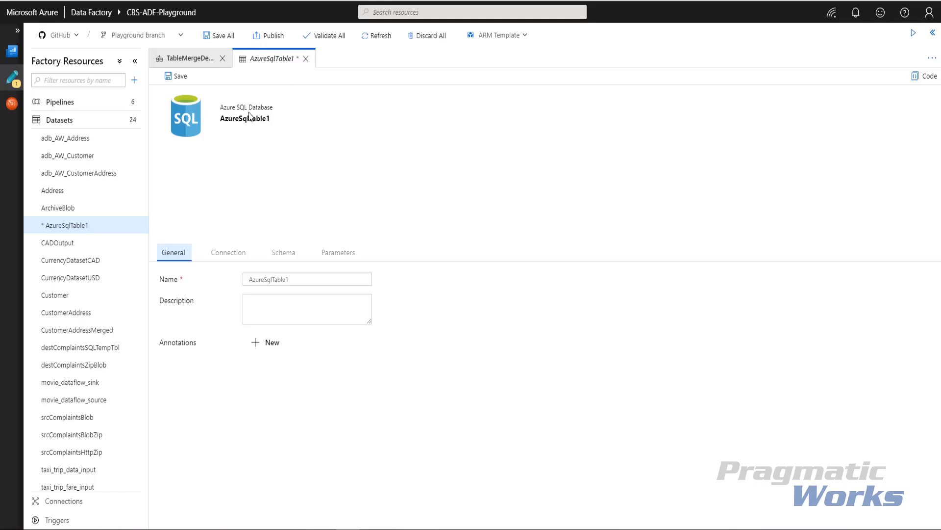
pyautogui.moveTo(270, 142)
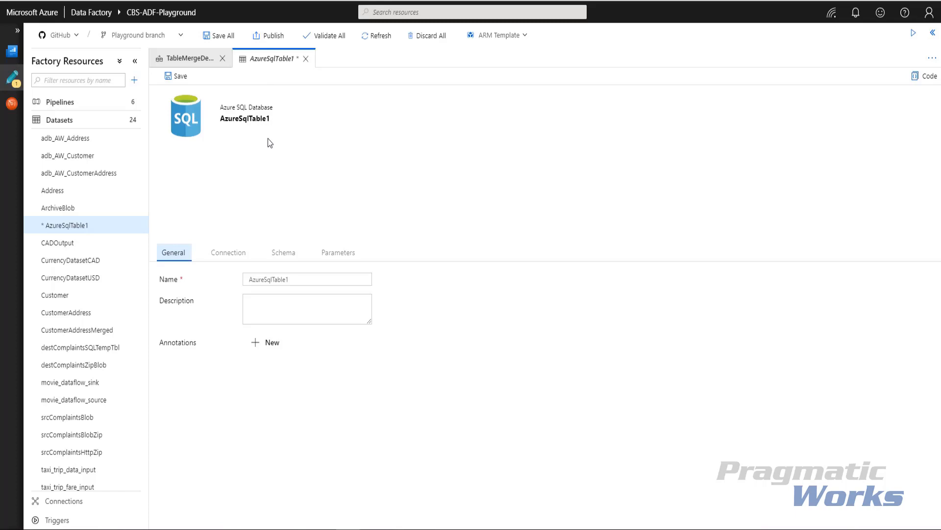
pyautogui.moveTo(167, 88)
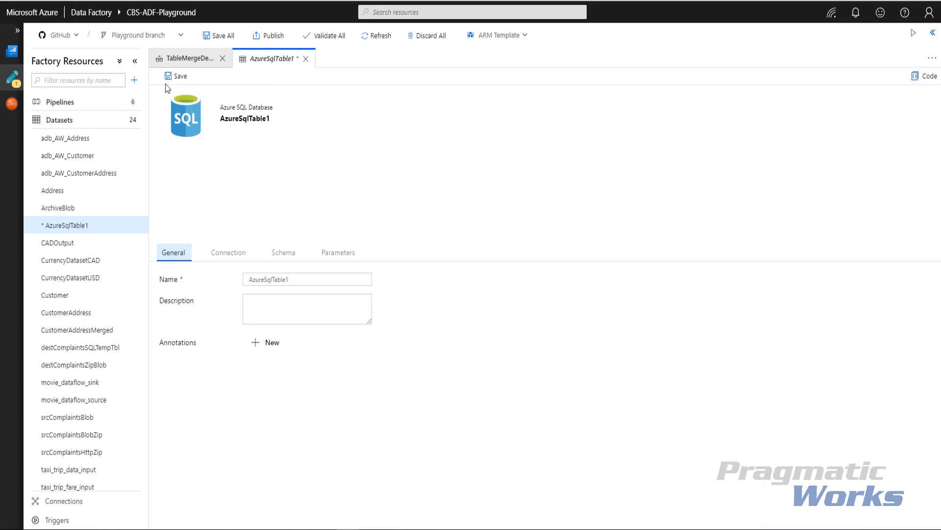
pyautogui.click(176, 76)
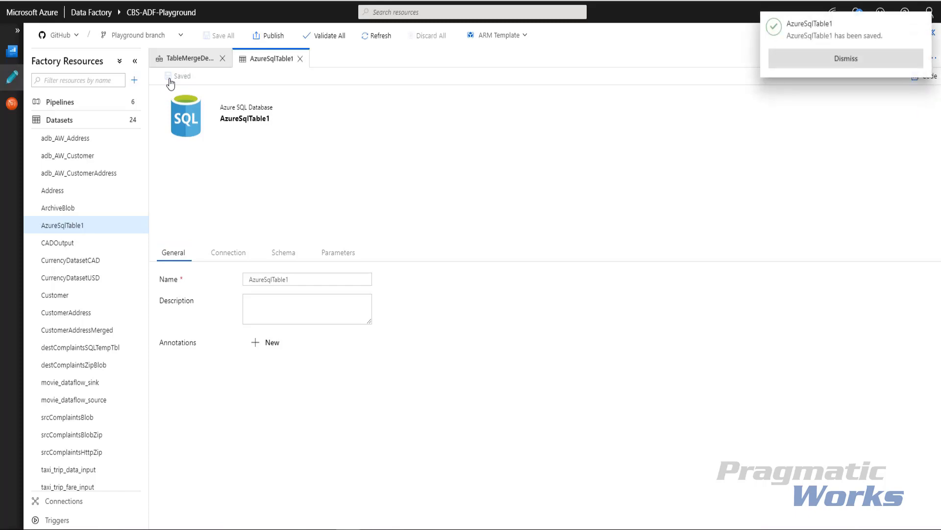
pyautogui.click(848, 58)
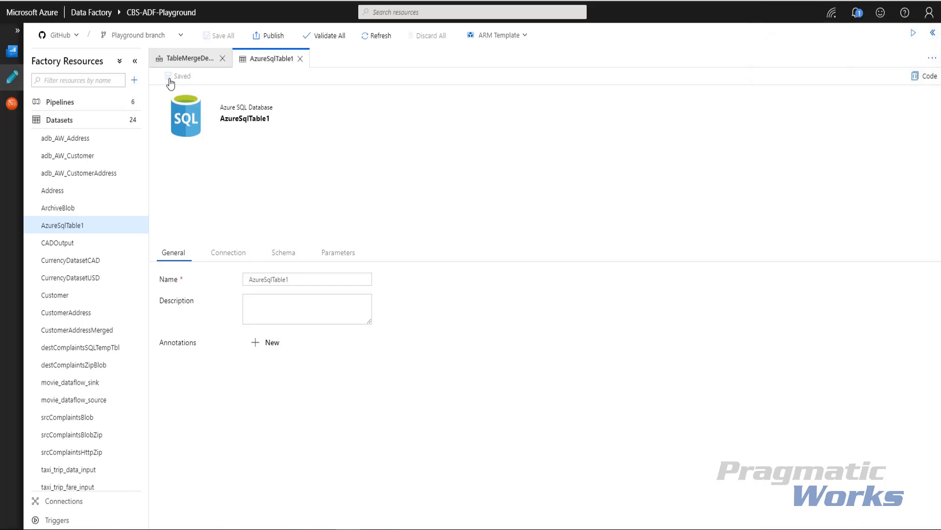